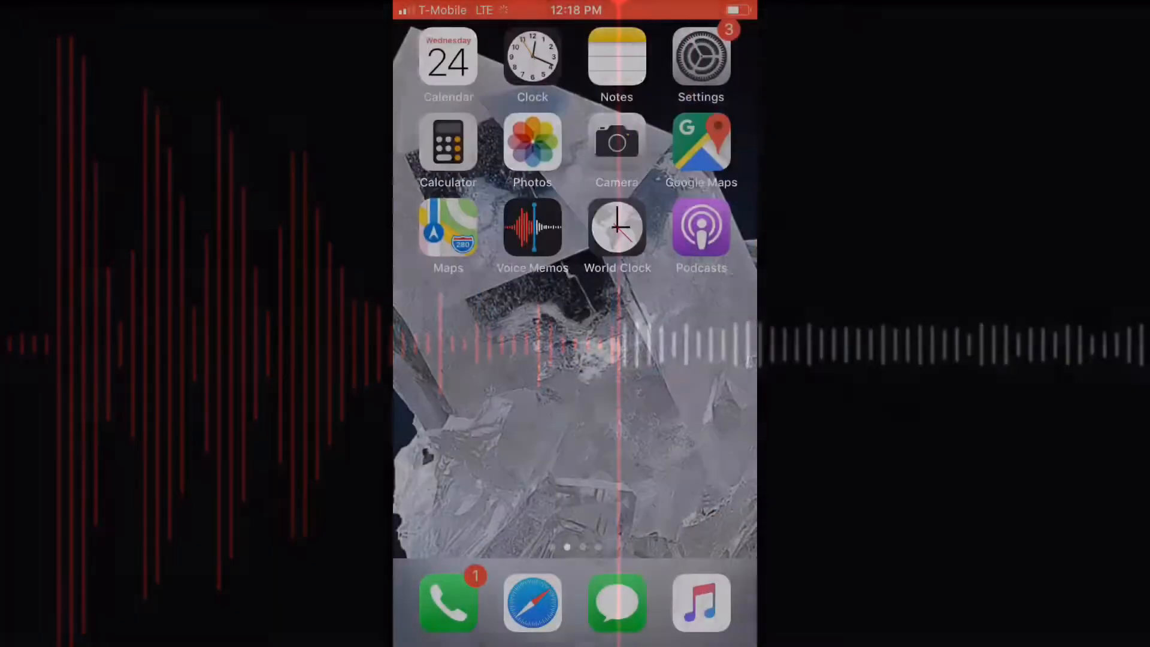
Launch Voice Memos and scroll to the Recently Deleted folder of six recordings.
click(532, 228)
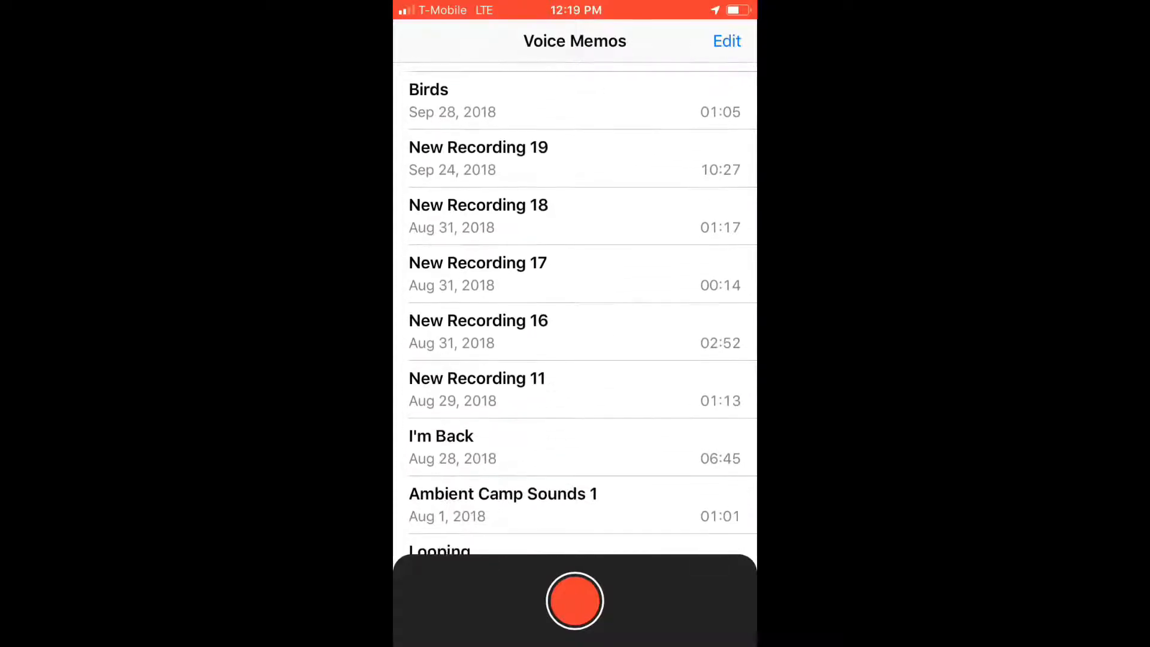
scroll(down, 3)
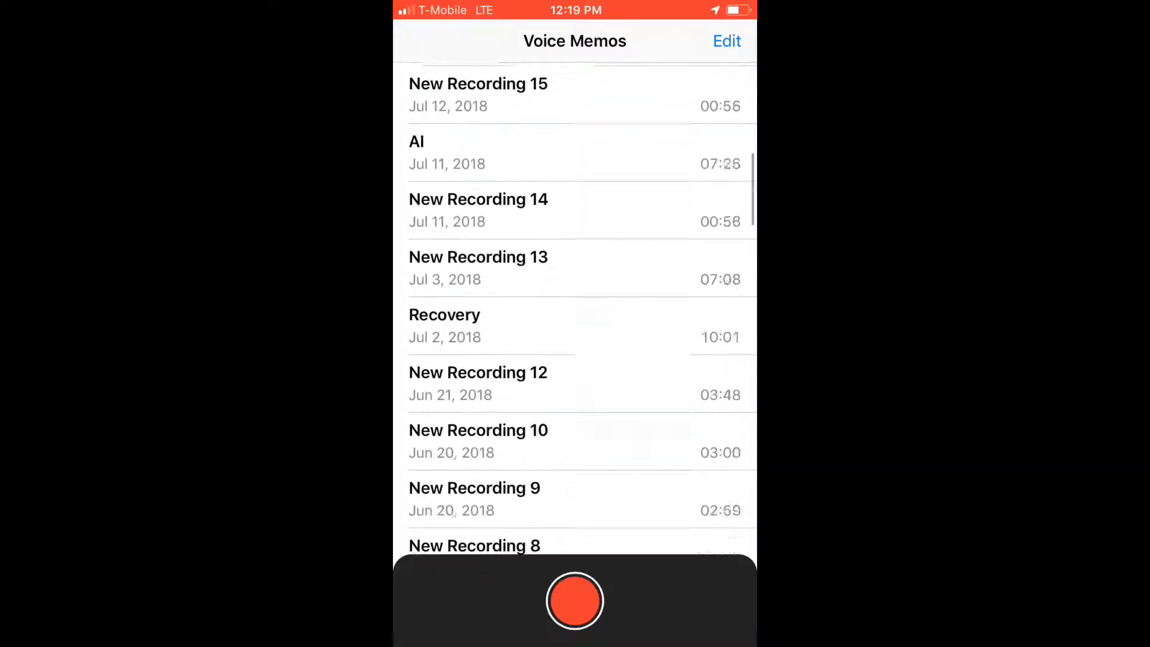
scroll(down, 3)
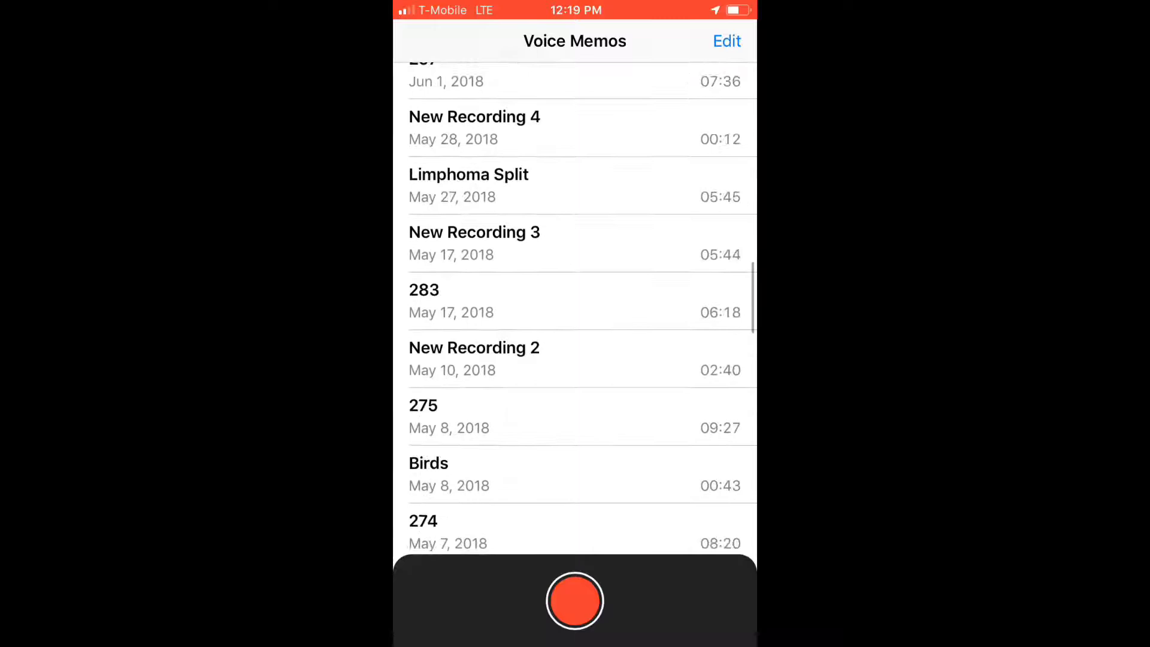
scroll(down, 3)
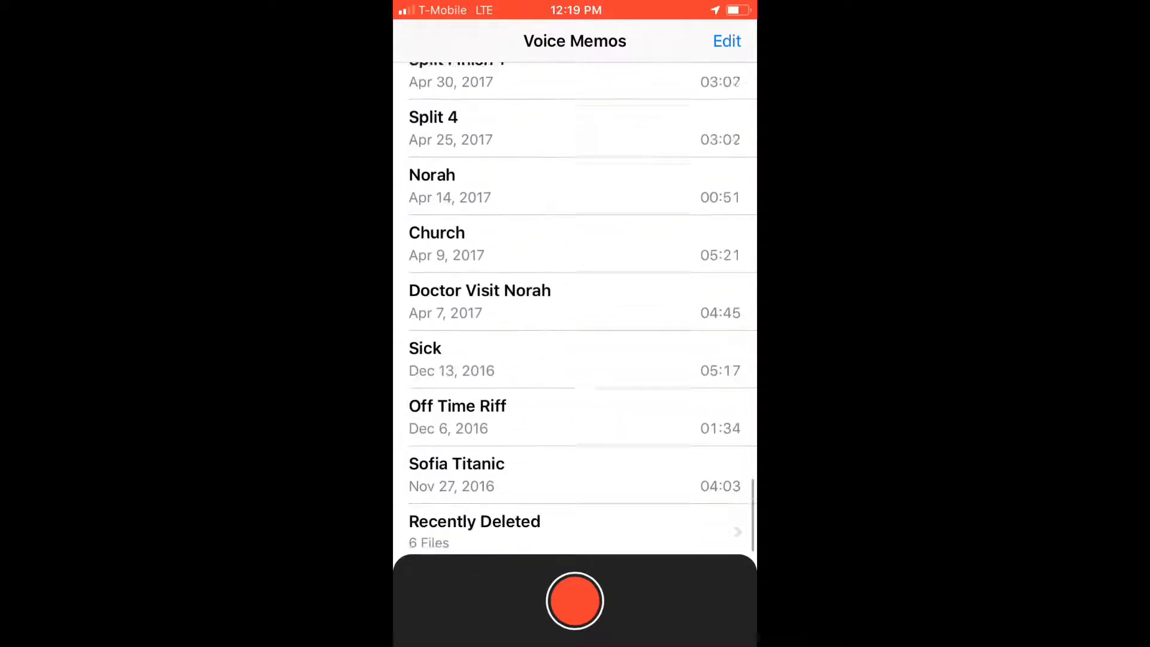
scroll(up, 3)
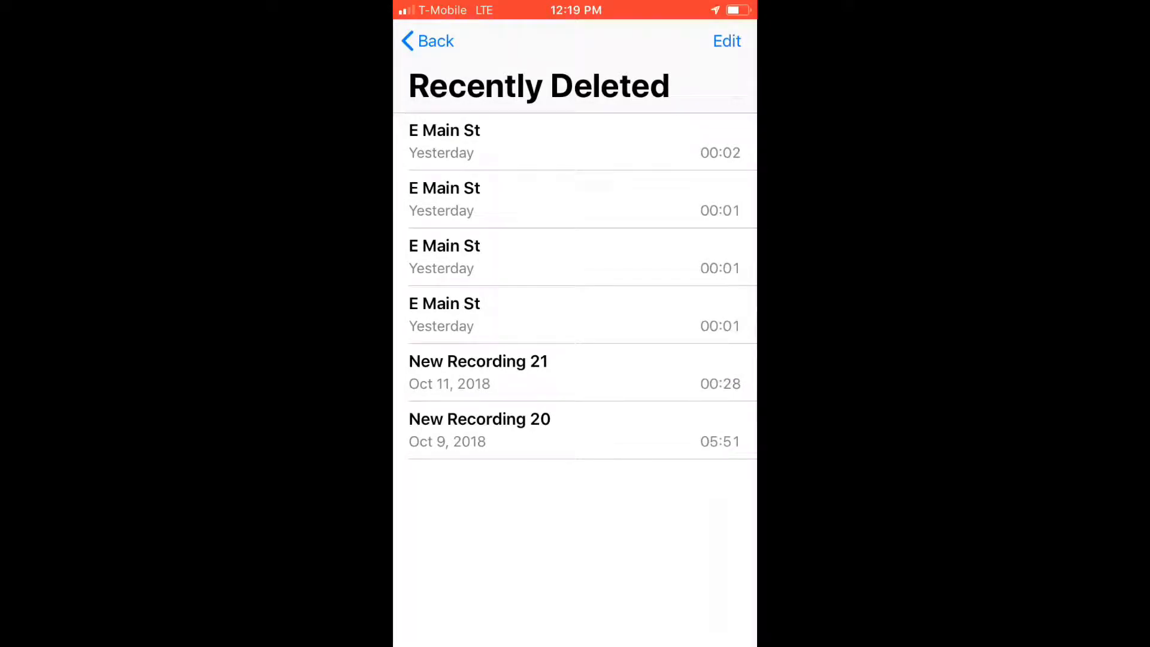
Select all six deleted recordings and start, then cancel, recovering them.
click(726, 40)
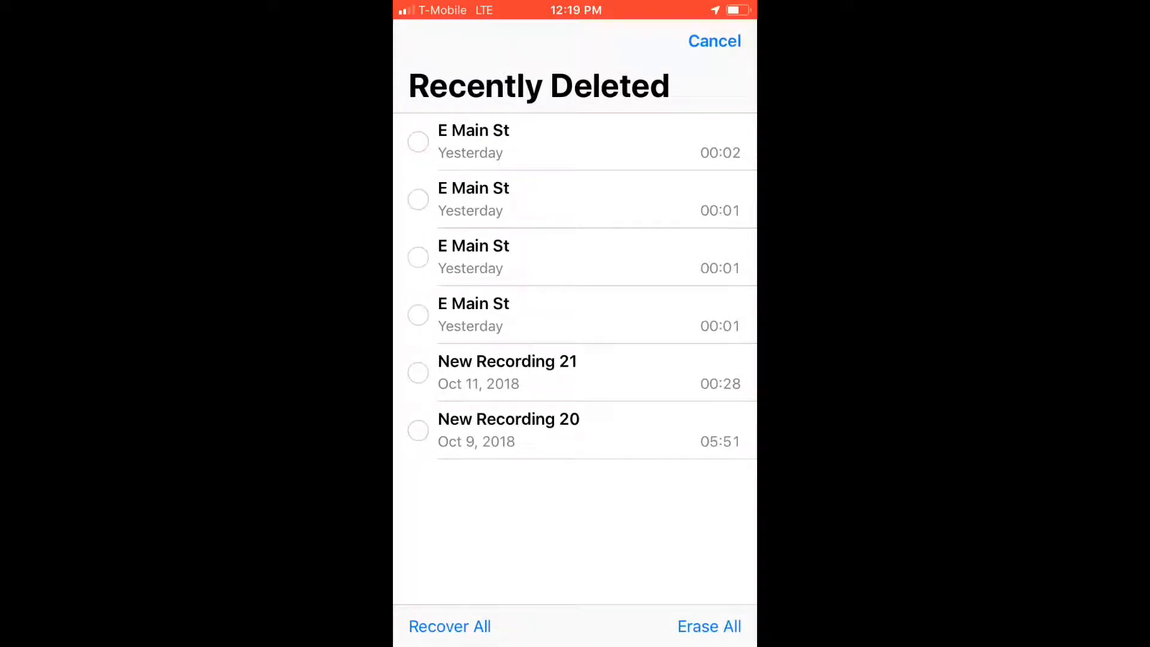
click(417, 200)
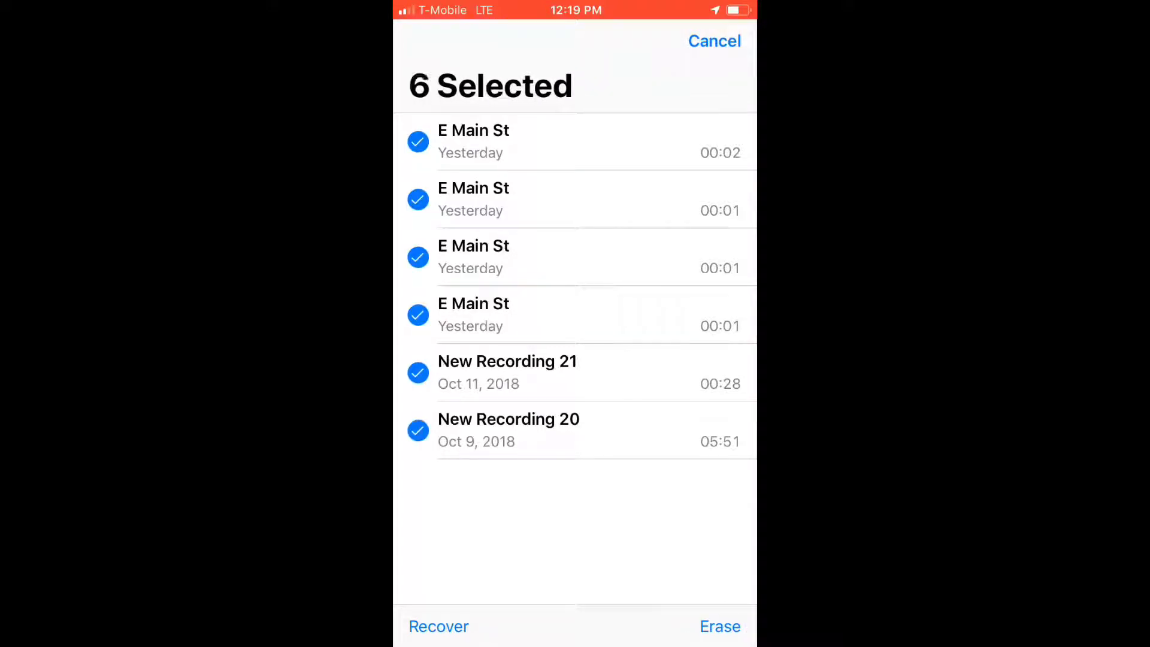
click(439, 626)
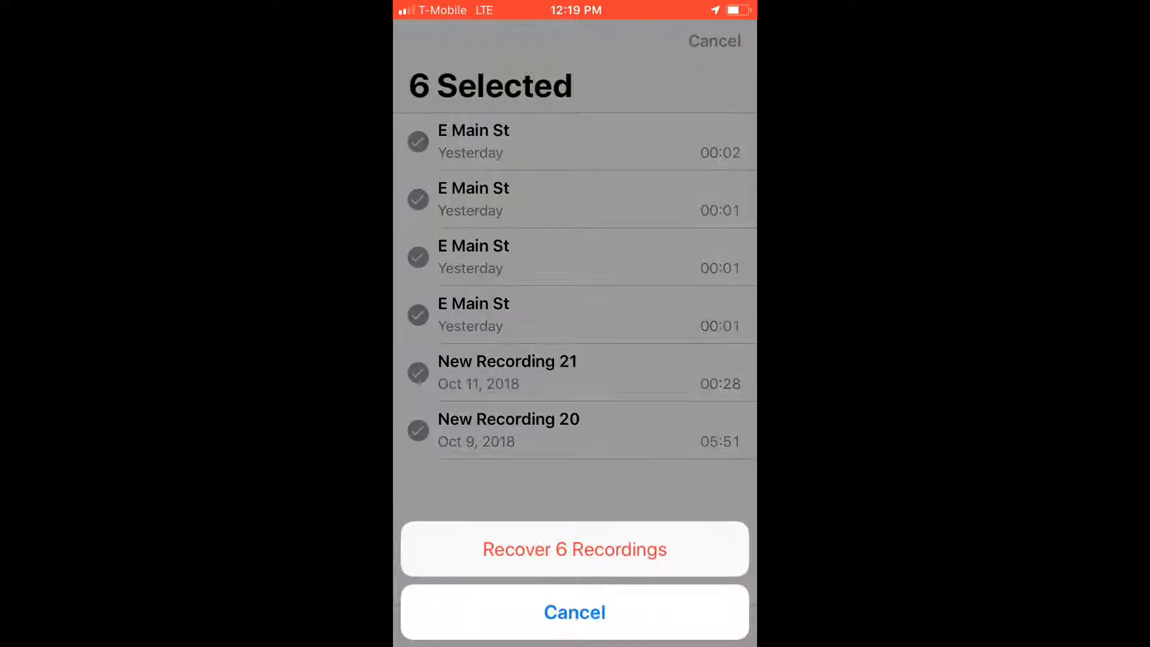
click(574, 549)
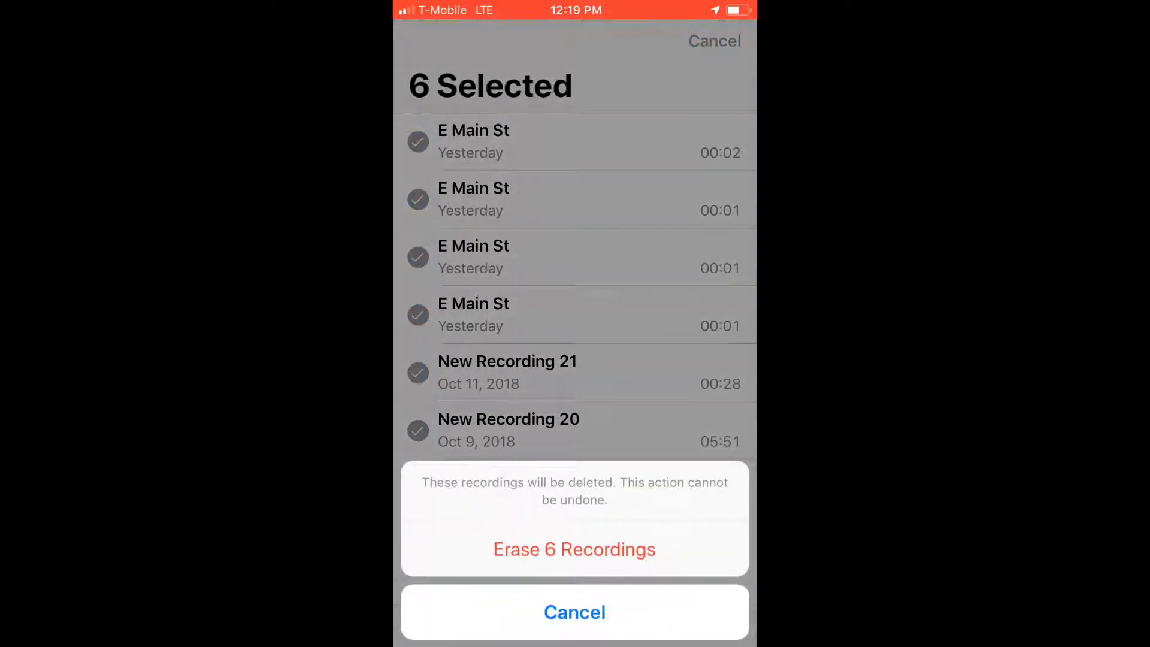
Erase the six recordings permanently and return to the main list.
click(574, 549)
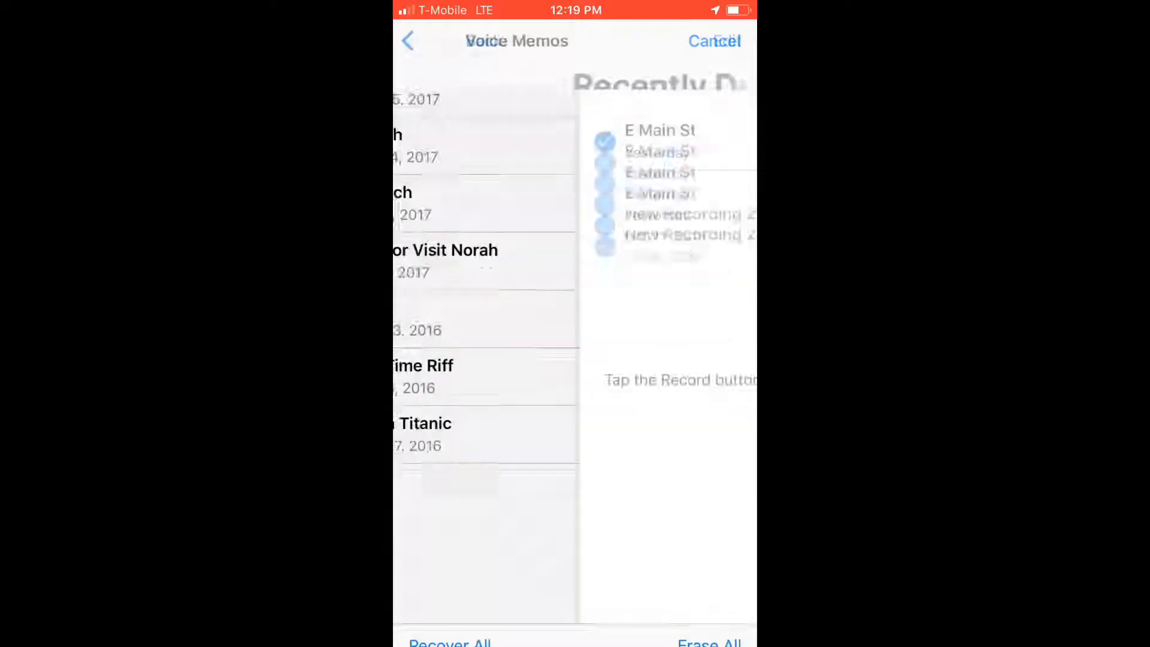
click(712, 41)
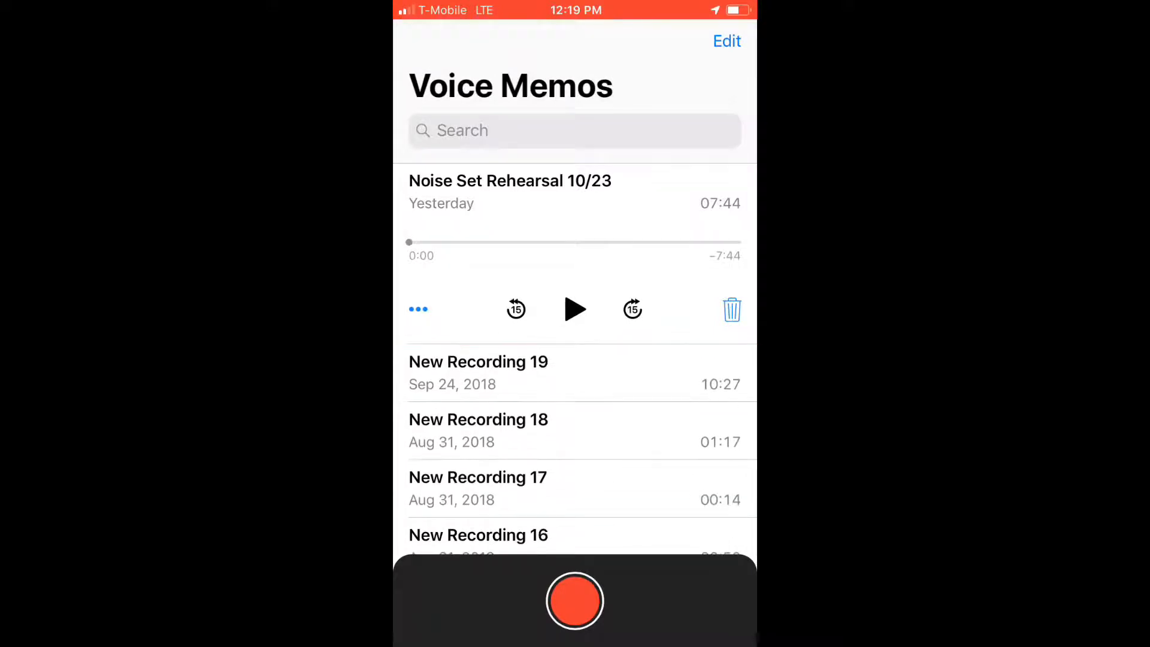
Scroll the recordings list before returning to the home screen.
scroll(down, 3)
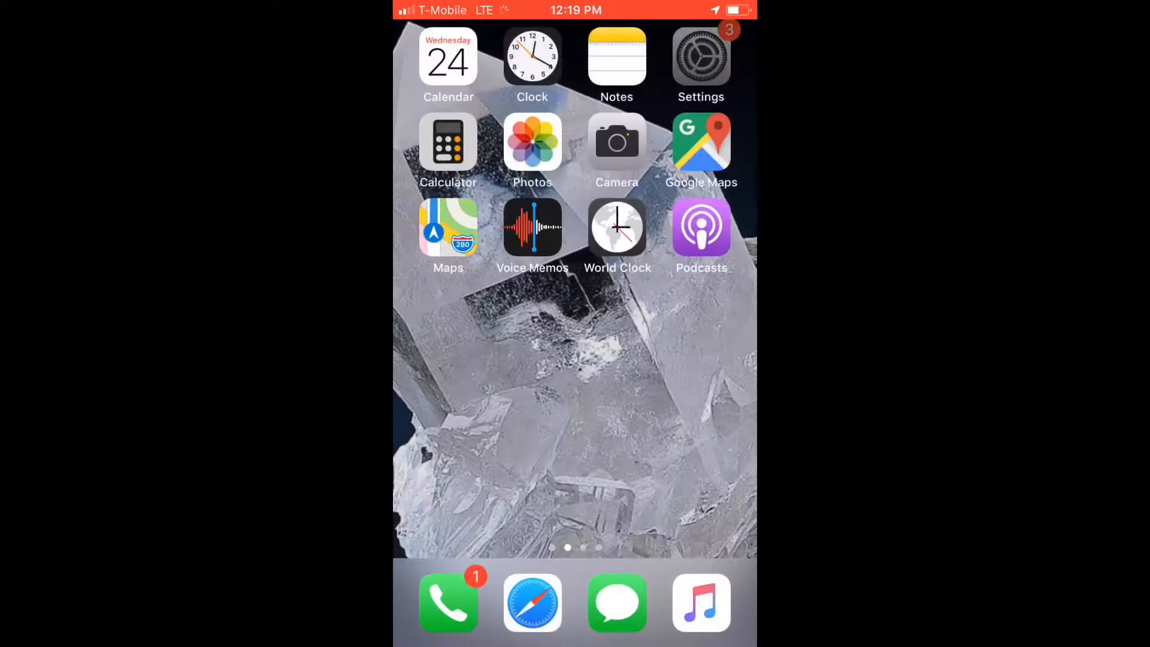
Launch Settings and scroll down until the Voice Memos entry is visible.
click(700, 58)
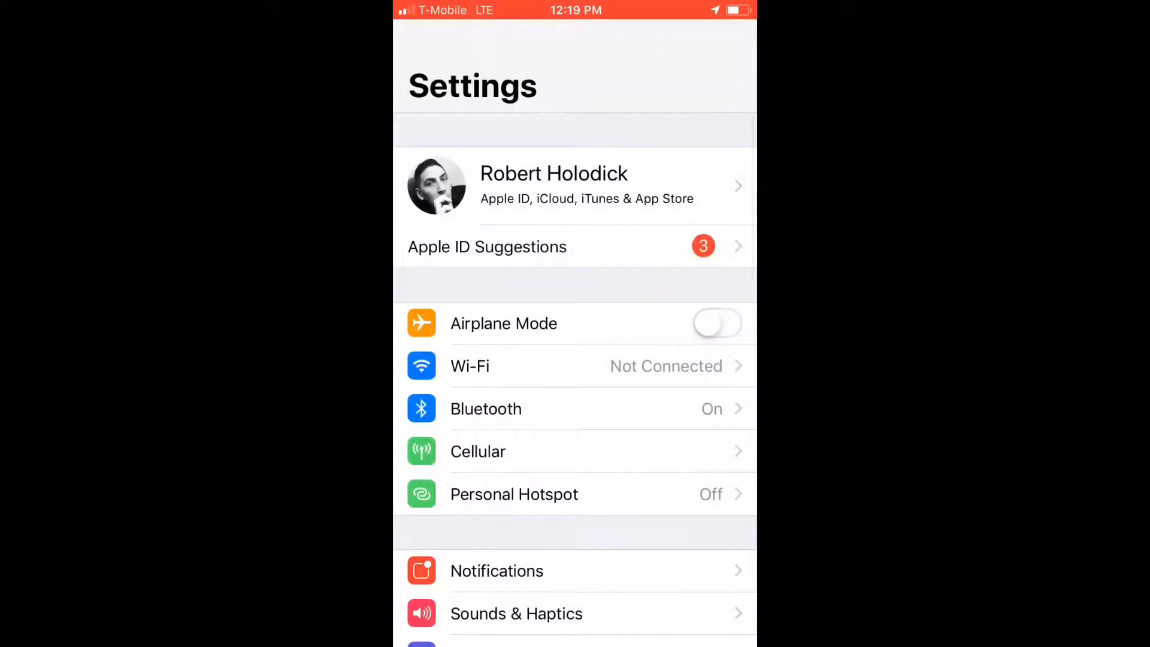
scroll(down, 3)
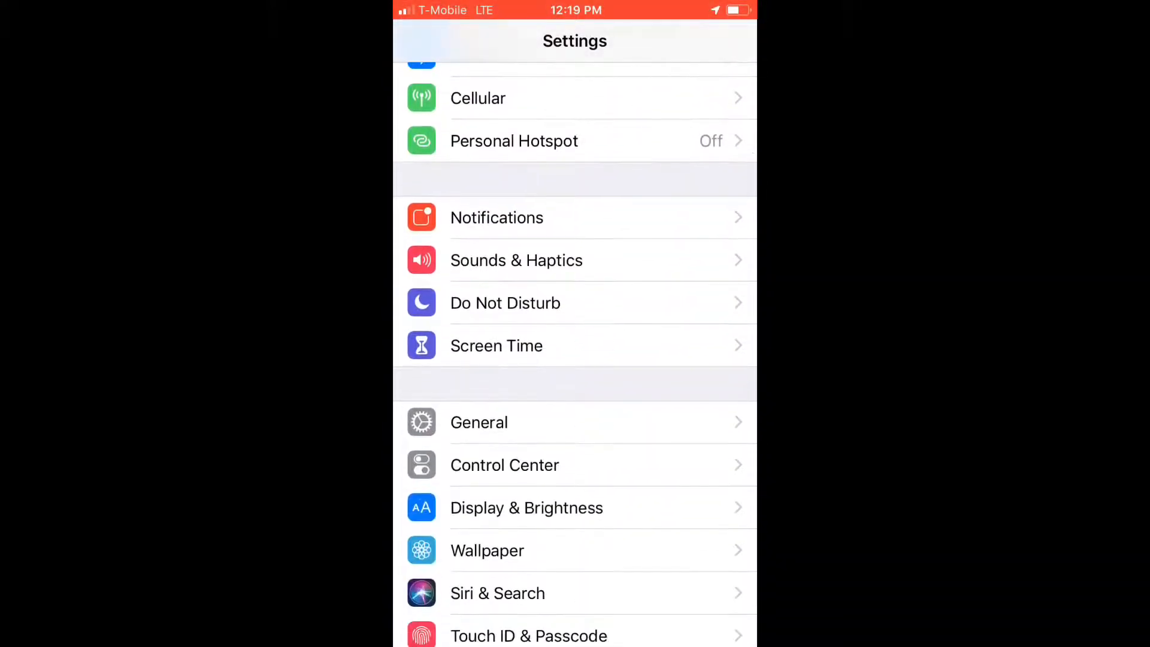
scroll(down, 3)
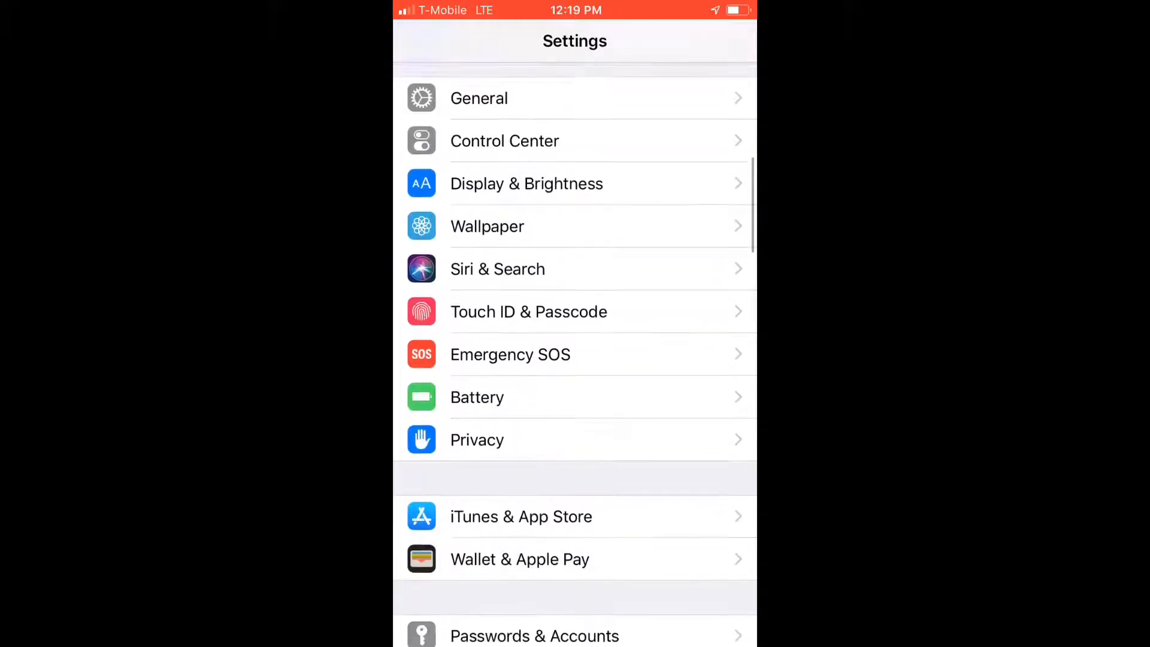
scroll(down, 3)
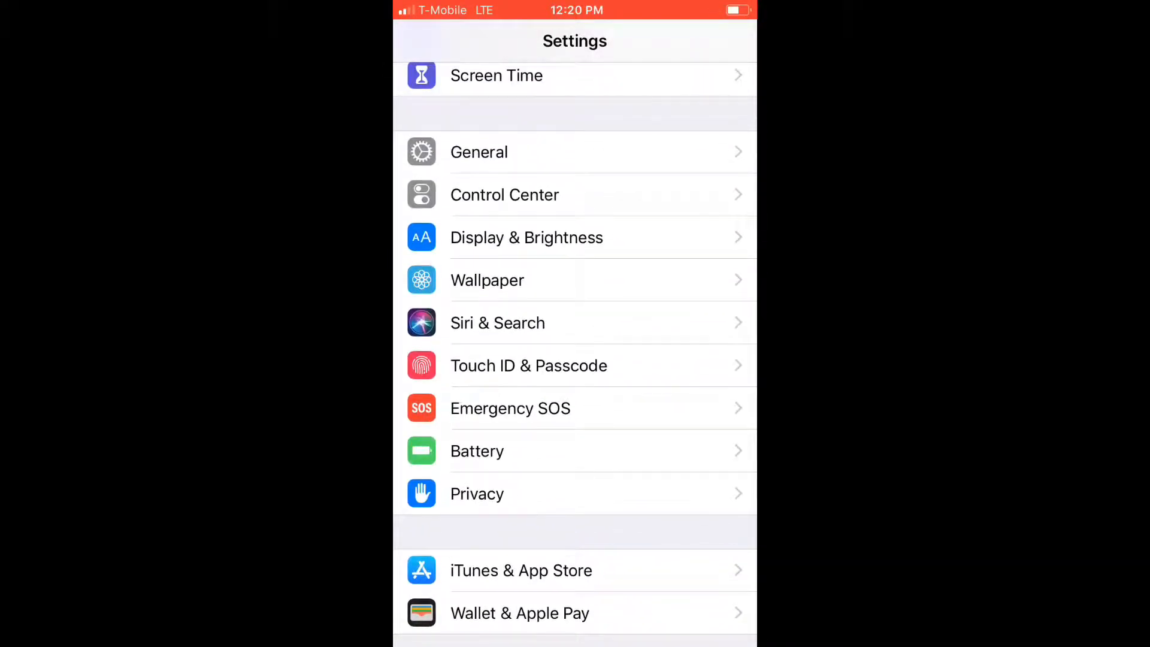
scroll(down, 3)
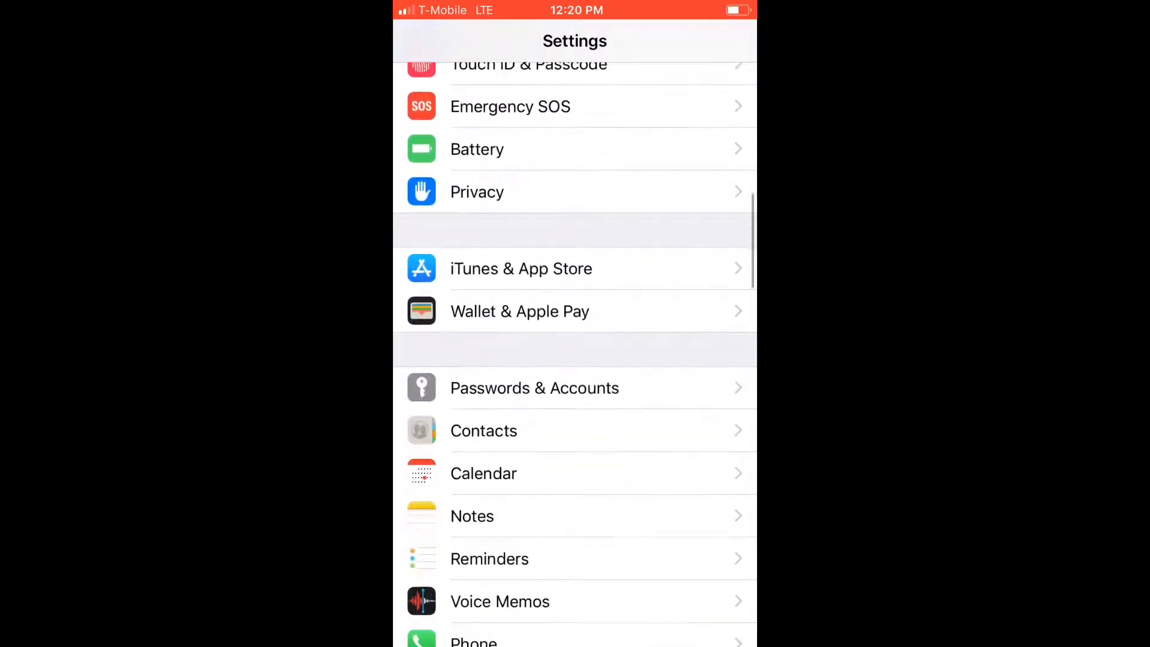
scroll(up, 3)
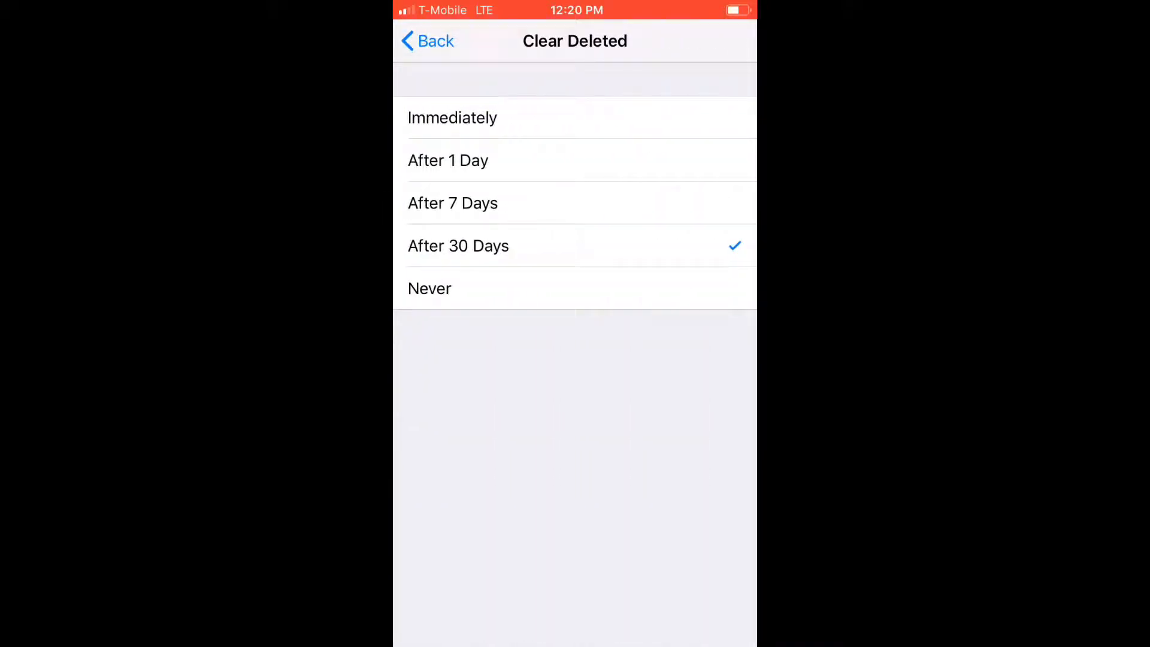
Review Clear Deleted (After 30 Days) and Audio Quality (Compressed), then reopen Voice Memos.
click(427, 41)
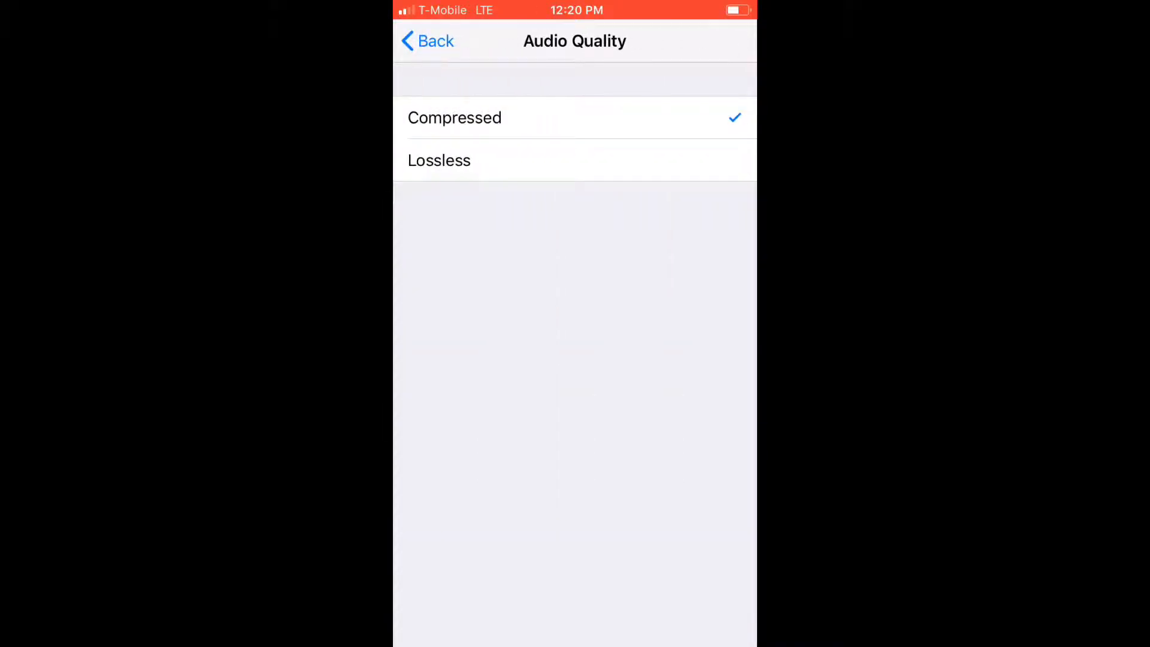
click(427, 40)
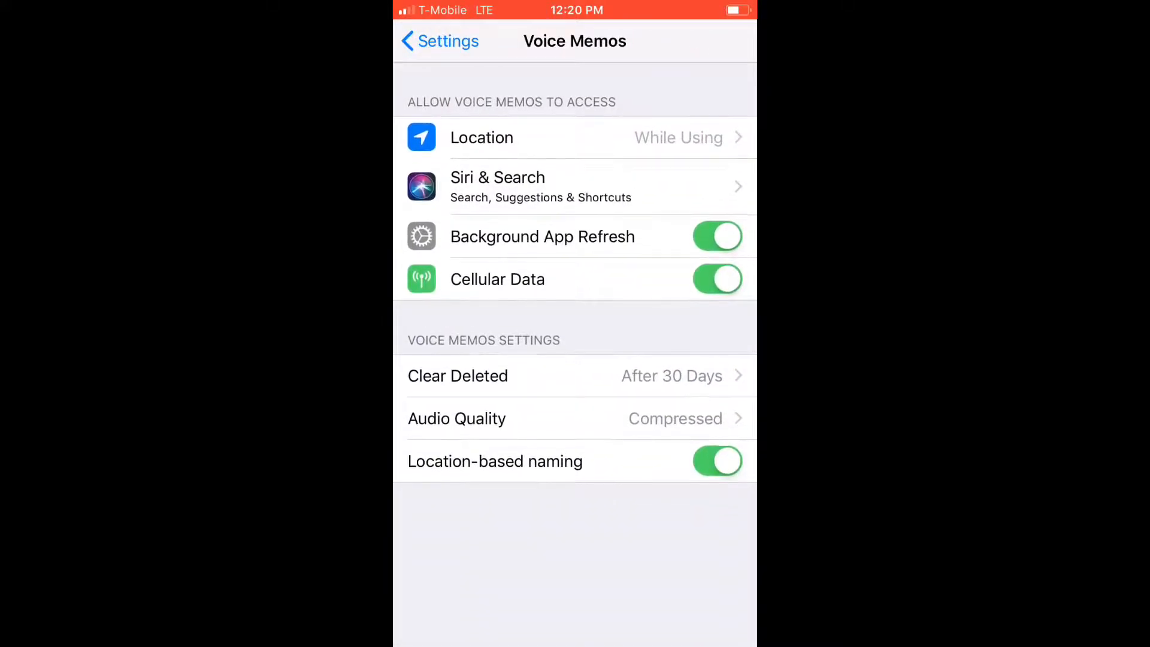
click(438, 40)
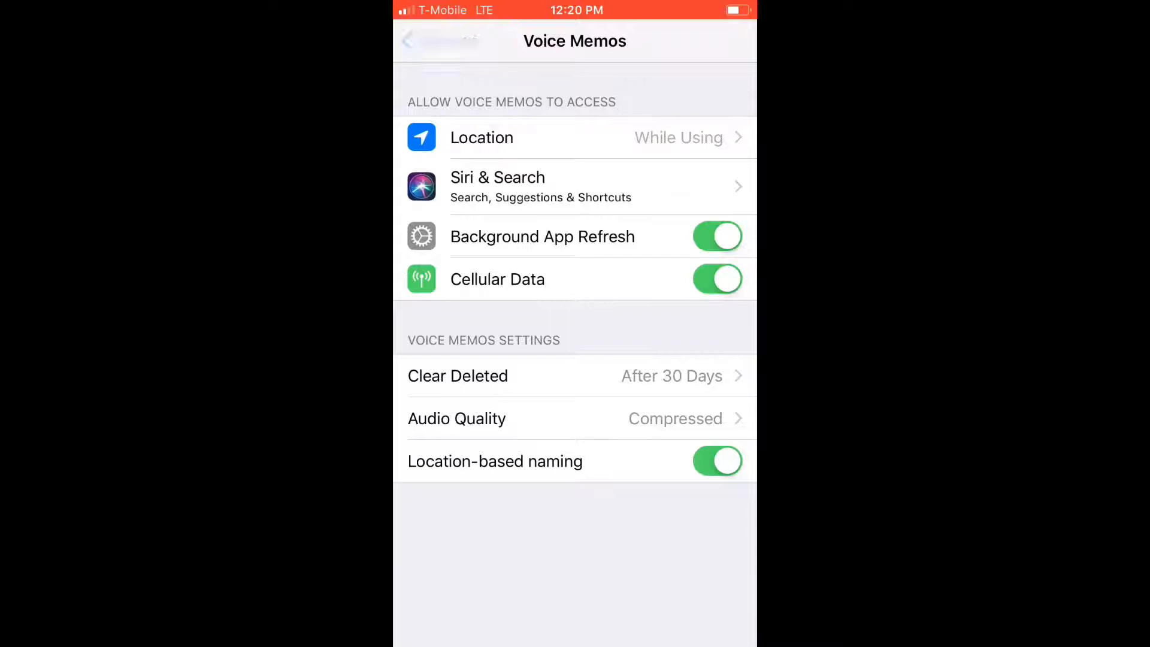
click(421, 41)
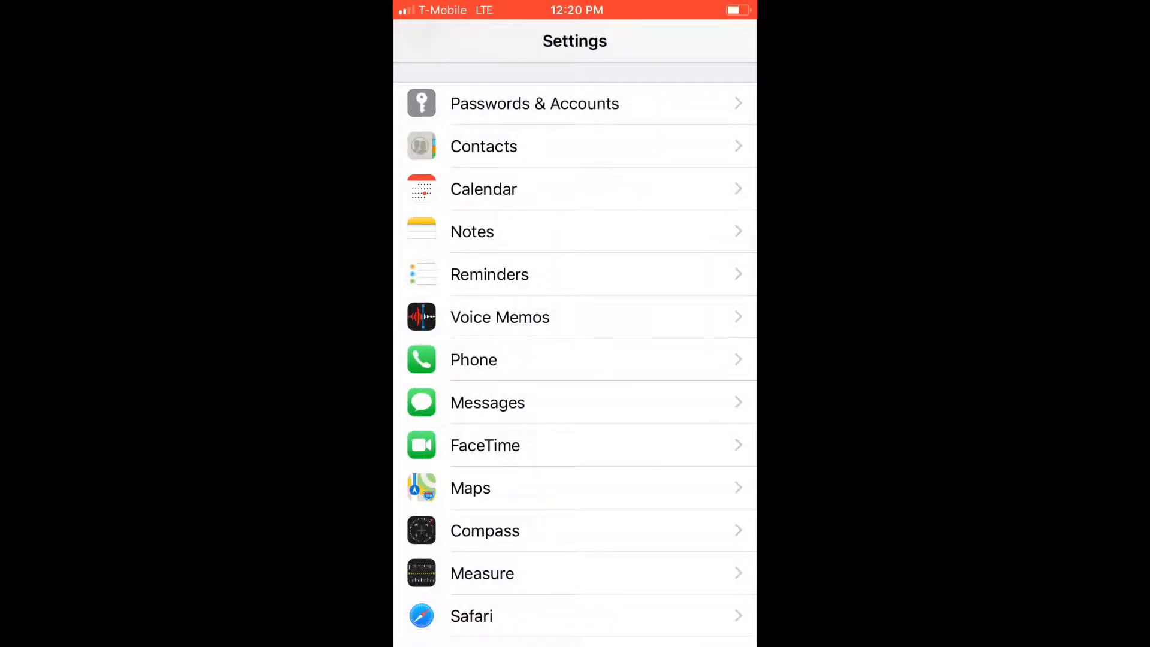
click(499, 317)
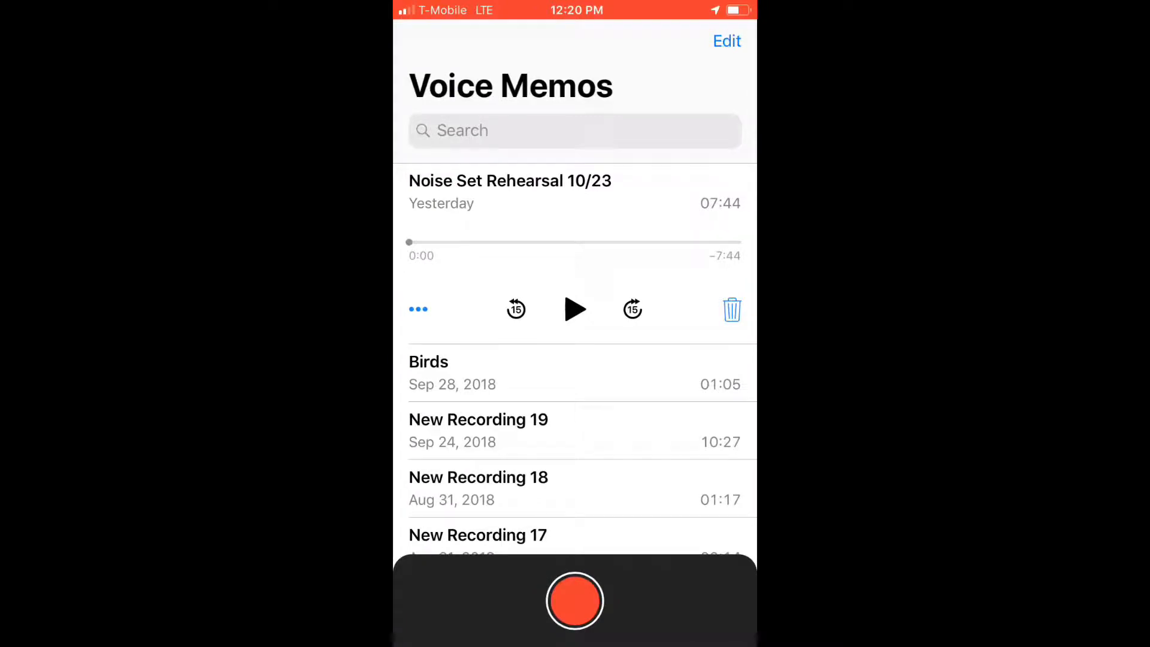
Record the six-second memo 'Law Blaum' and open its trim editor.
click(575, 601)
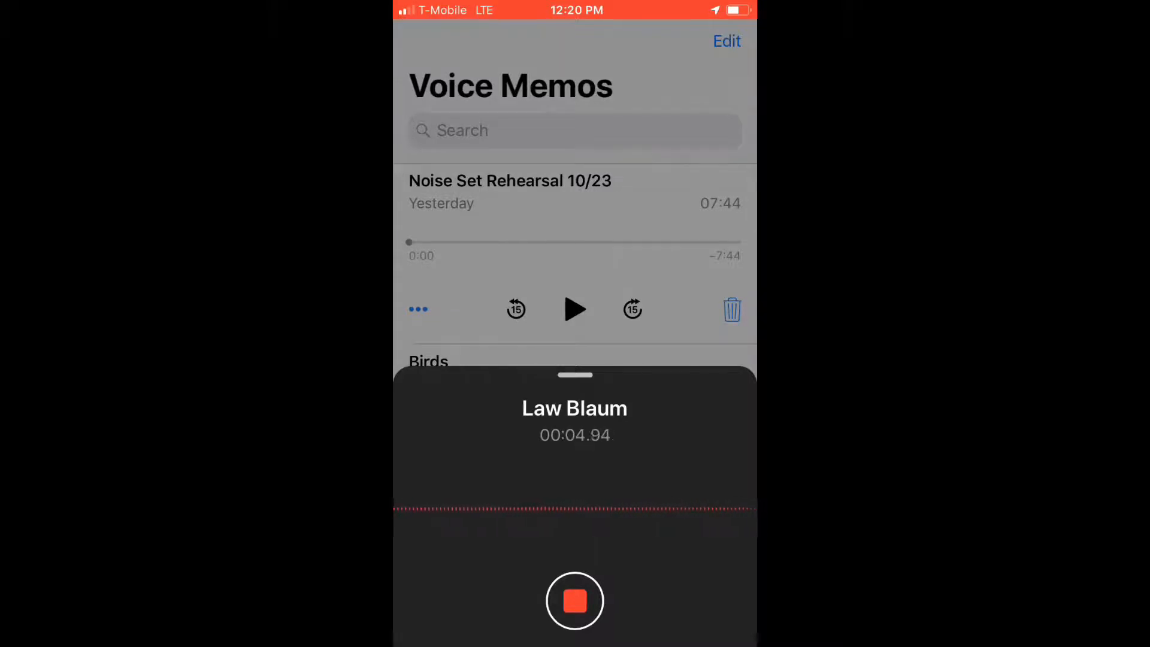
click(575, 601)
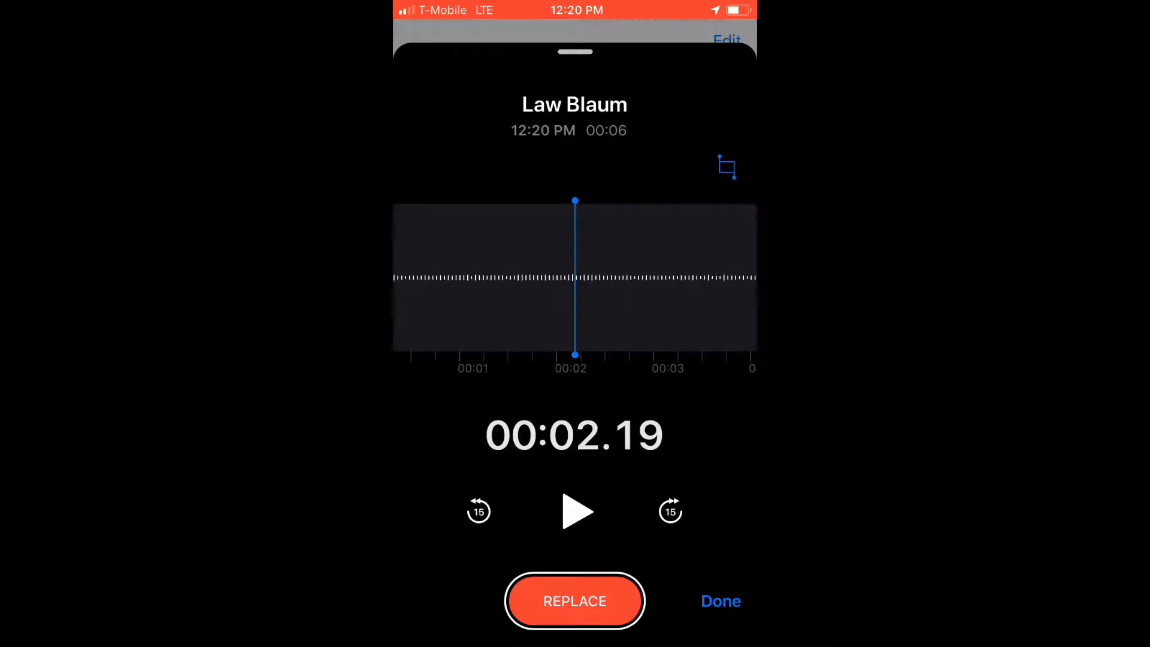
click(726, 167)
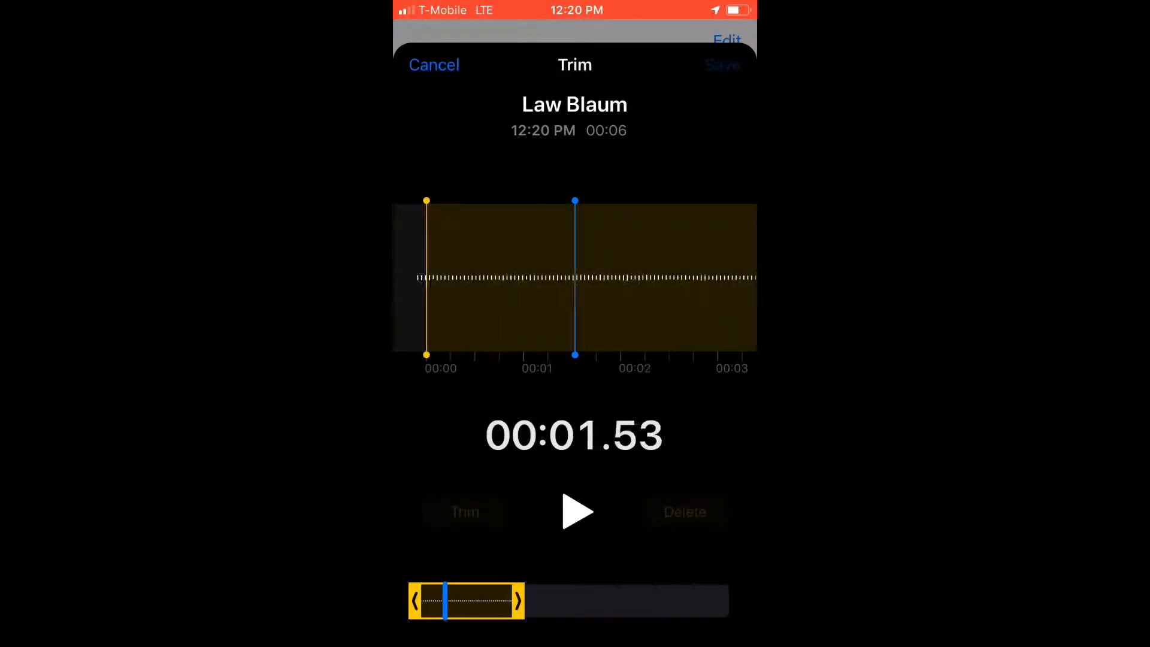